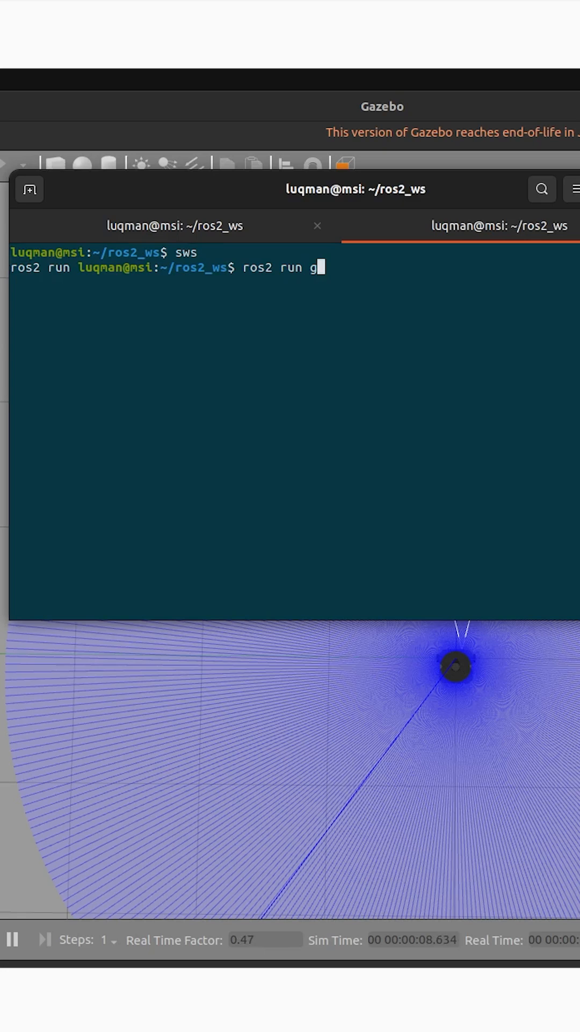
{"action": "type", "text": "ui_interface"}
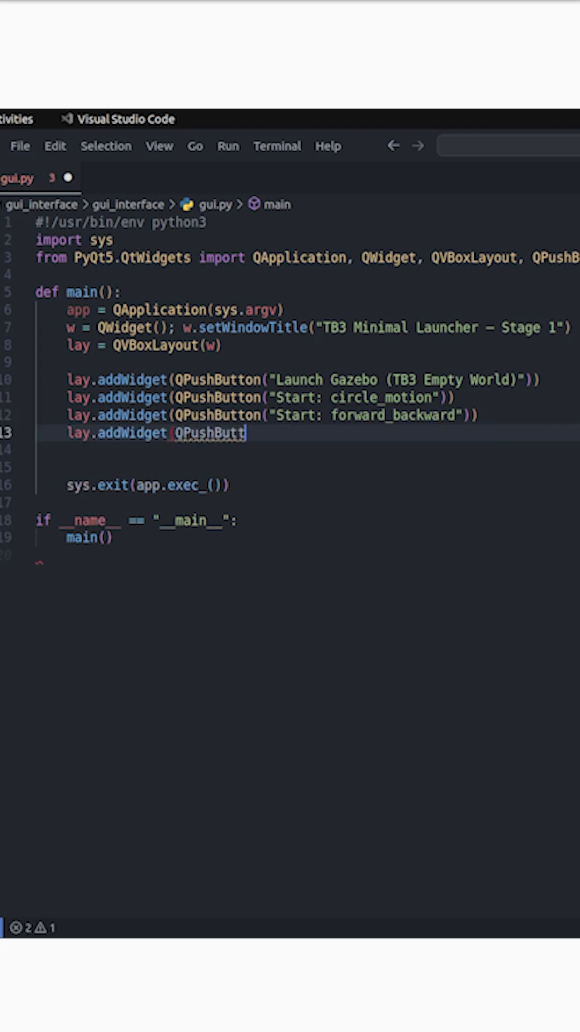
{"action": "type", "text": "QPushButton(\"Start: square_path\"))"}
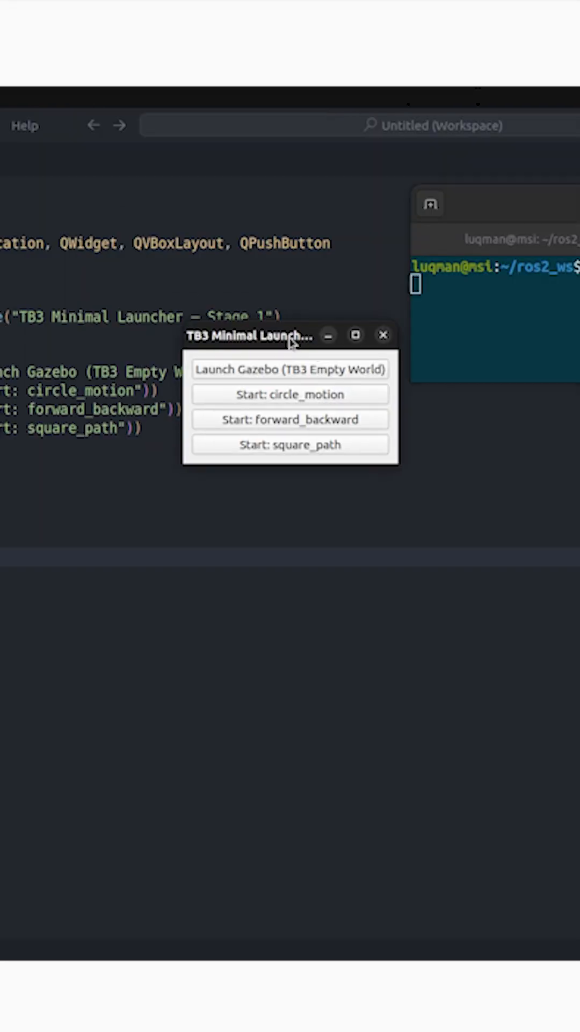
{"action": "mouse_move", "coordinate": [279, 391]}
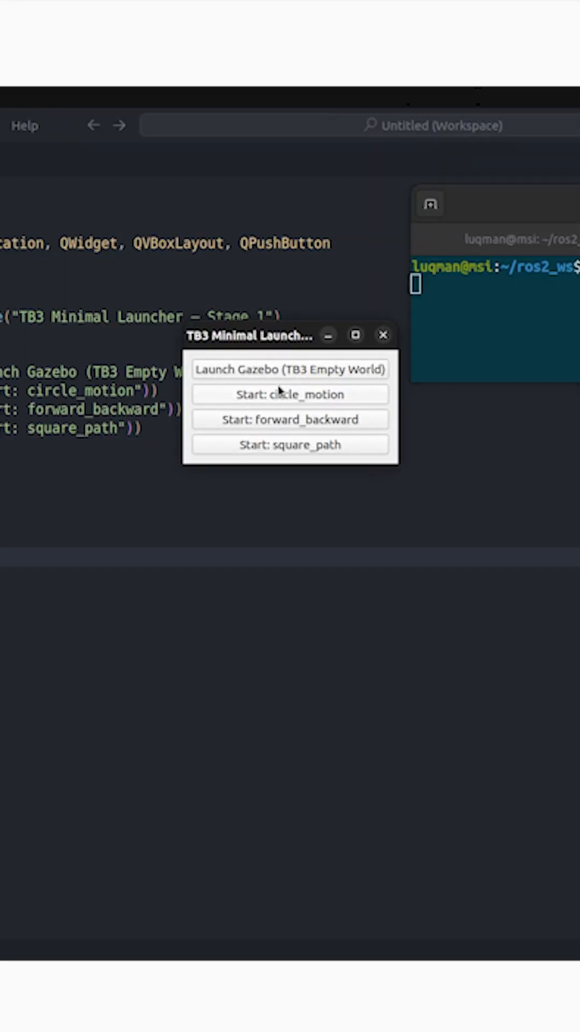
{"action": "mouse_move", "coordinate": [368, 395]}
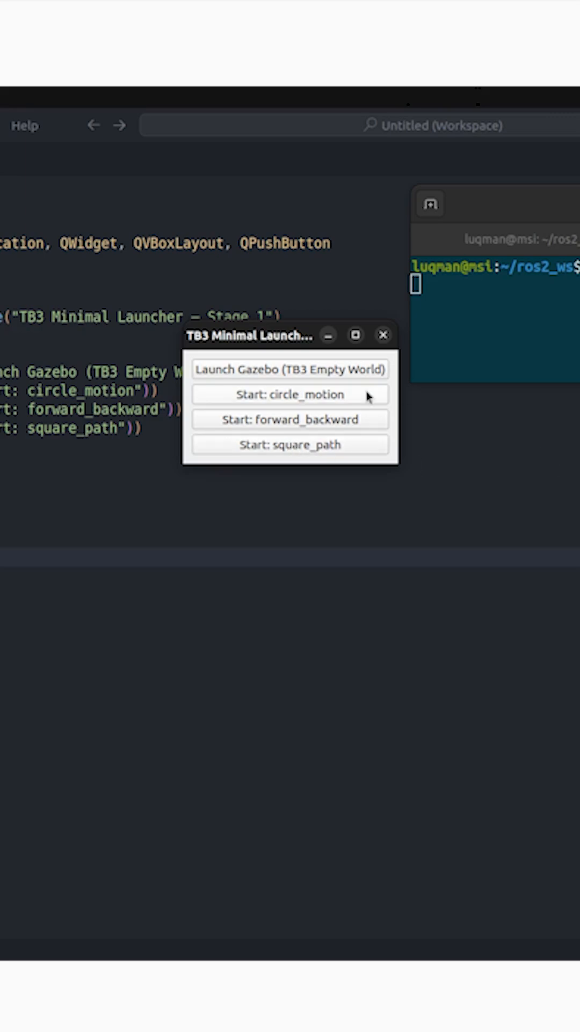